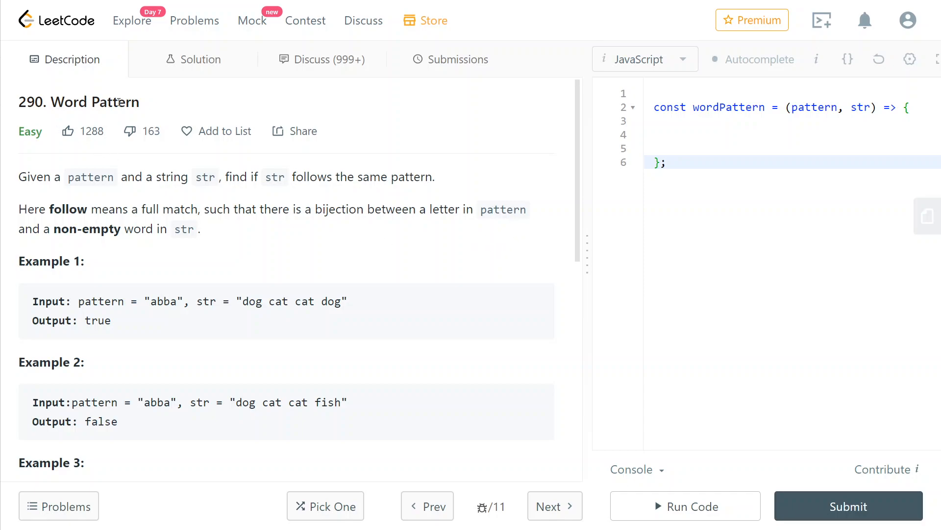
pyautogui.moveTo(219, 192)
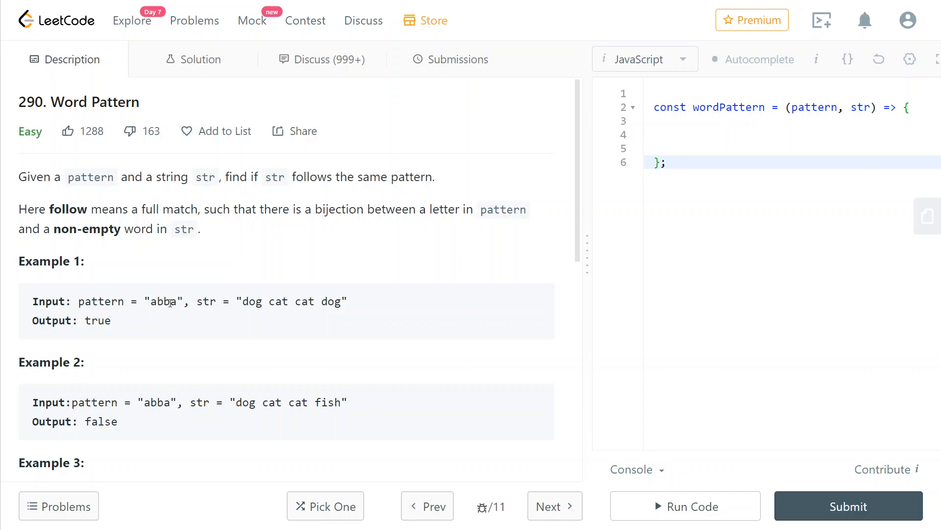
# - Review Example 1's a-to-cat pairing and Example 2's false output in the Word Pattern description
pyautogui.doubleClick(154, 301)
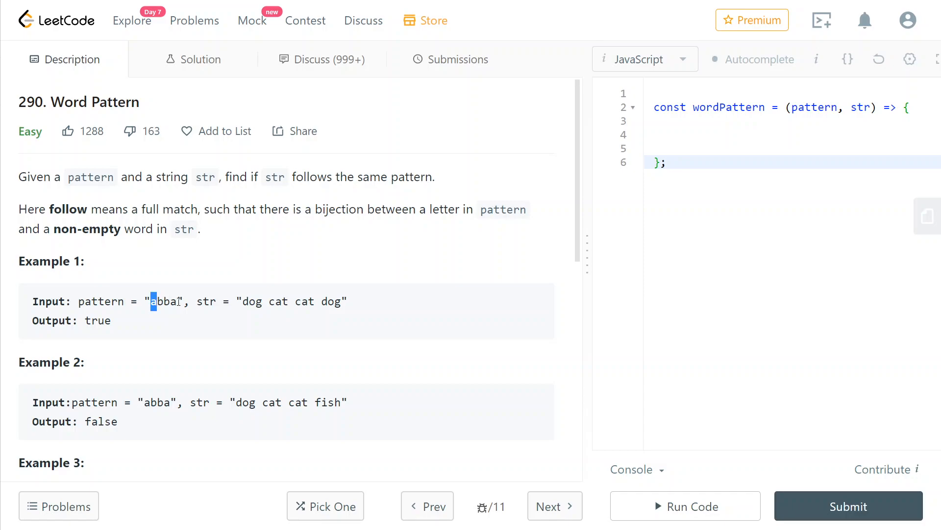
pyautogui.moveTo(247, 301)
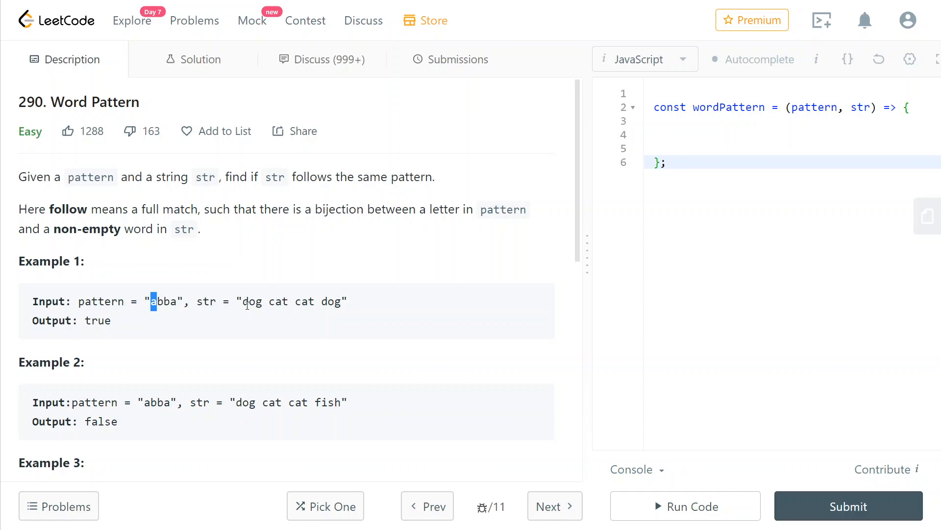
pyautogui.doubleClick(276, 301)
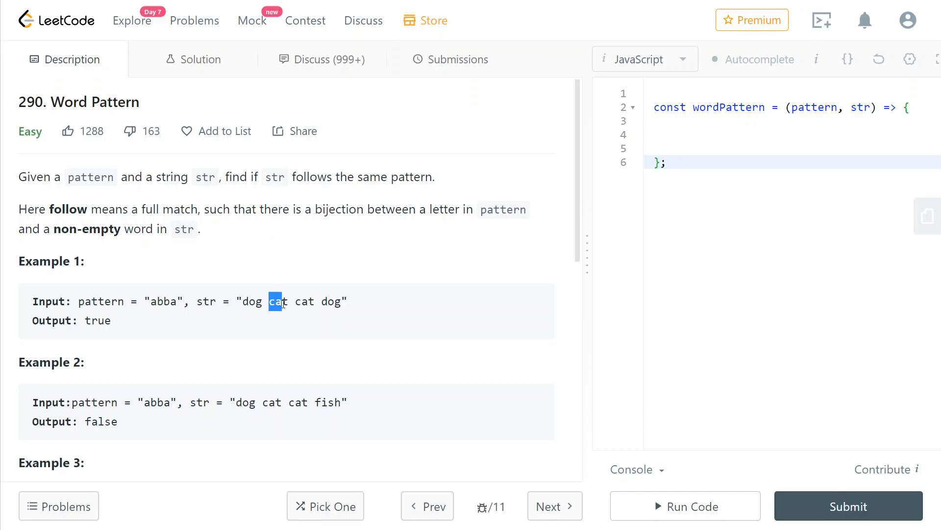
pyautogui.scroll(-3)
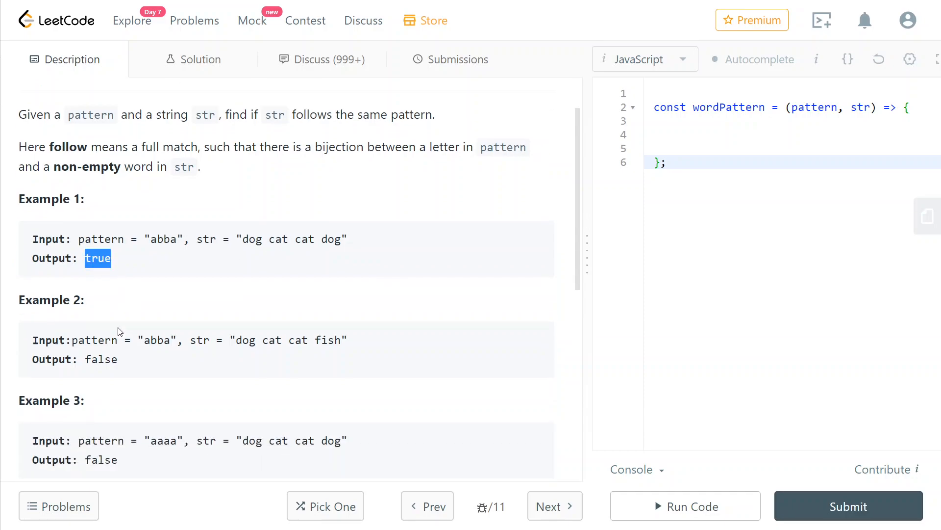
pyautogui.scroll(-3)
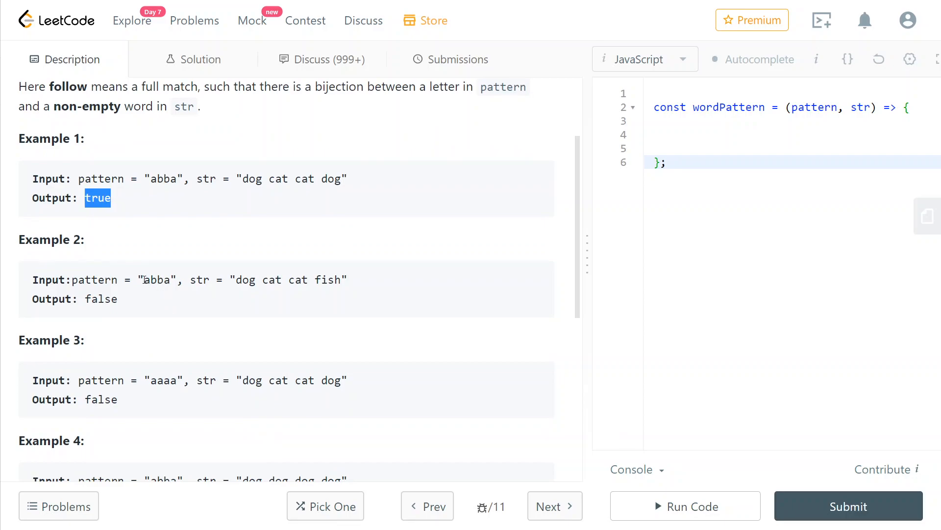
pyautogui.doubleClick(246, 280)
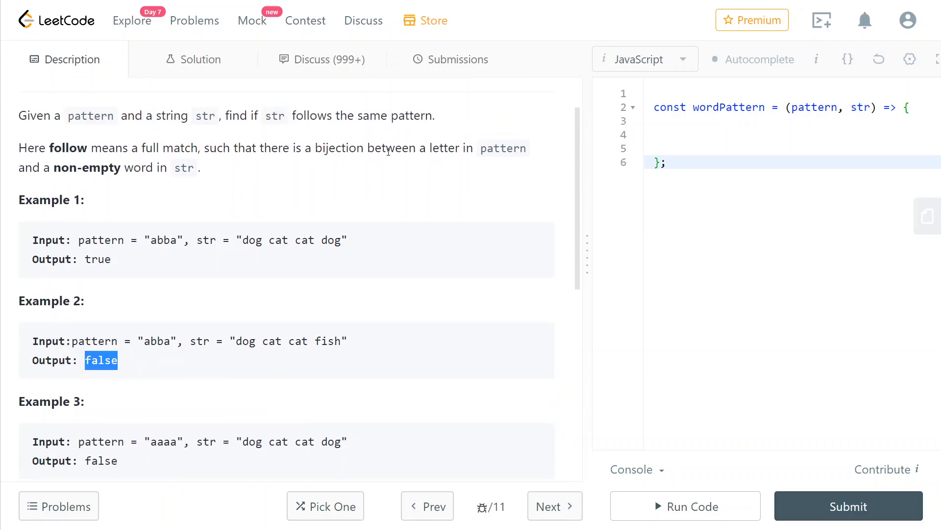
pyautogui.moveTo(112, 175)
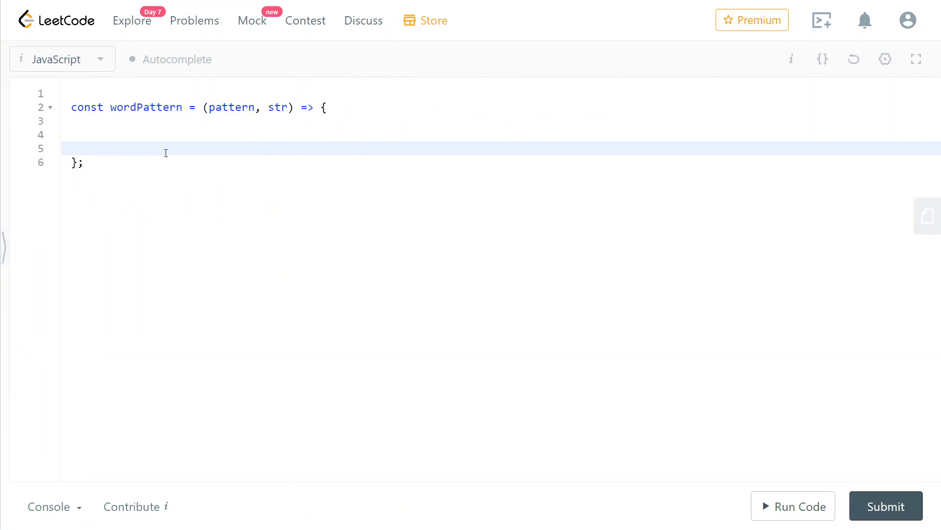
# - Have wordPattern return true and declare empty maps mapCharToWord and mapWordToChar
pyautogui.write('return true;')
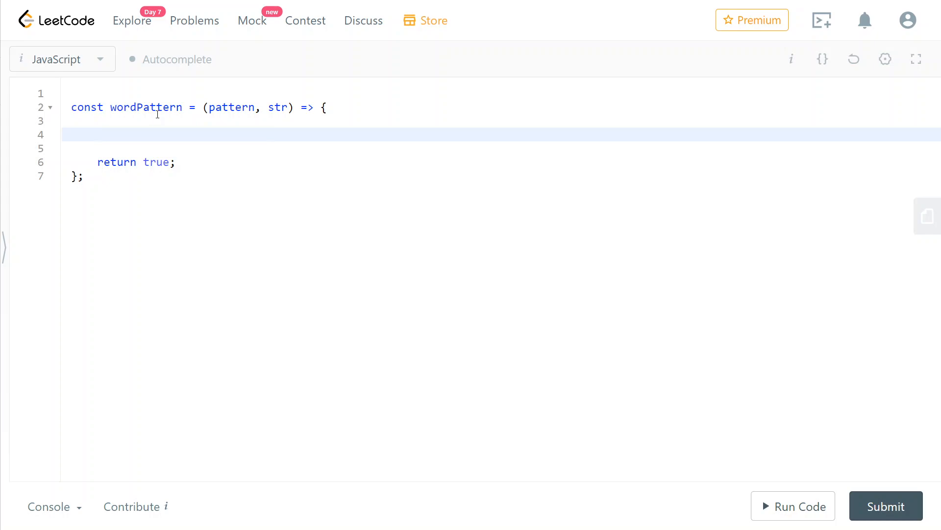
pyautogui.write('const mapCharToWord = {};')
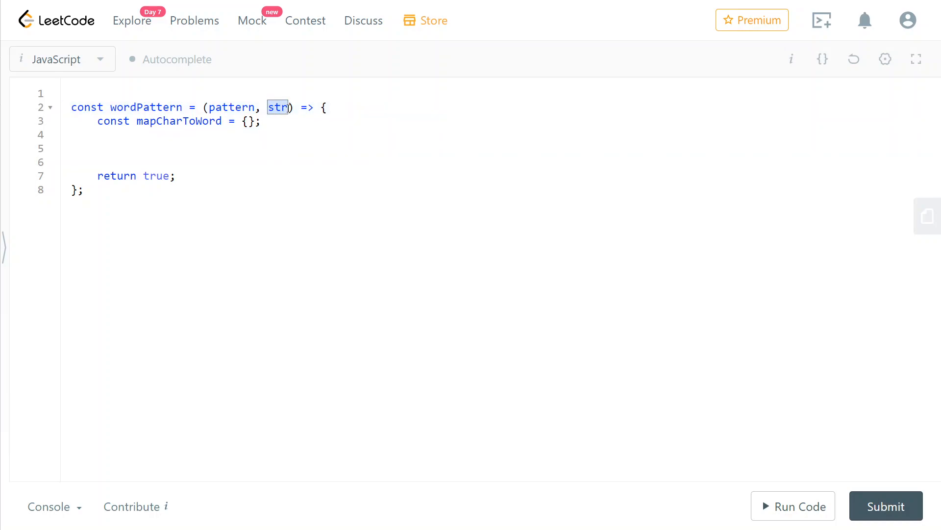
pyautogui.click(242, 107)
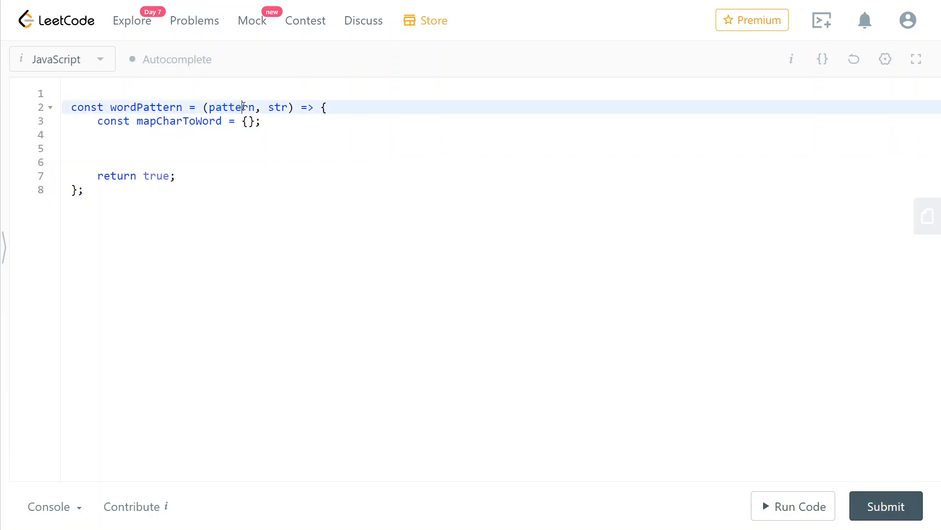
pyautogui.write('const mapWordToChar = {};')
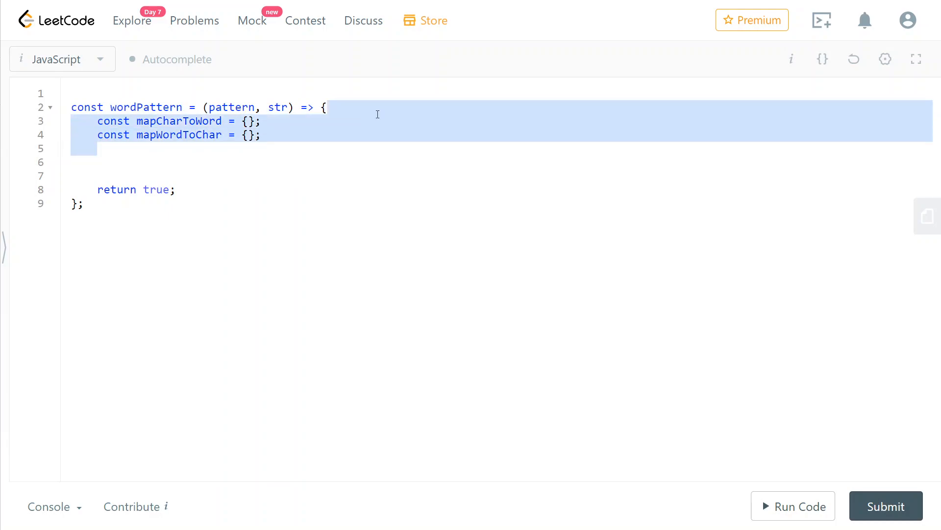
# - Split pattern into letters with split('') and str into words with split(' ')
pyautogui.click(261, 134)
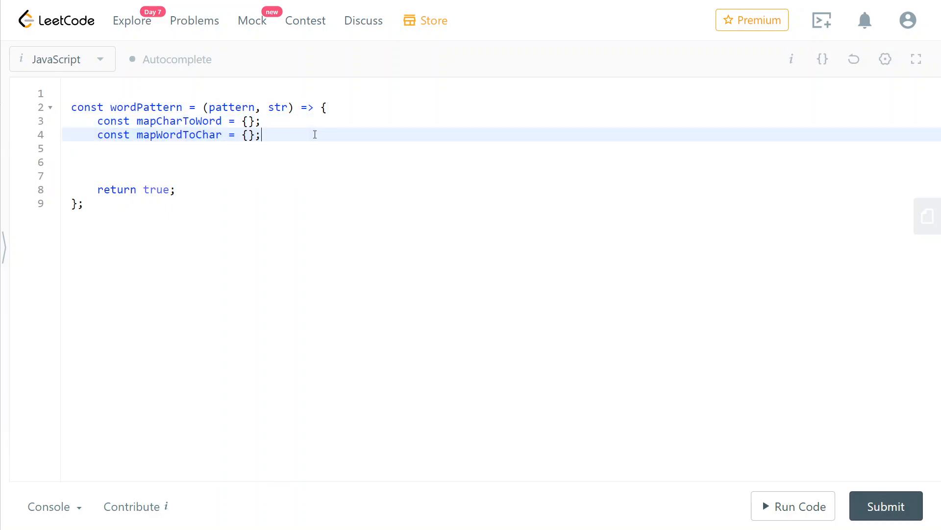
pyautogui.write("pattern = pattern.split('');")
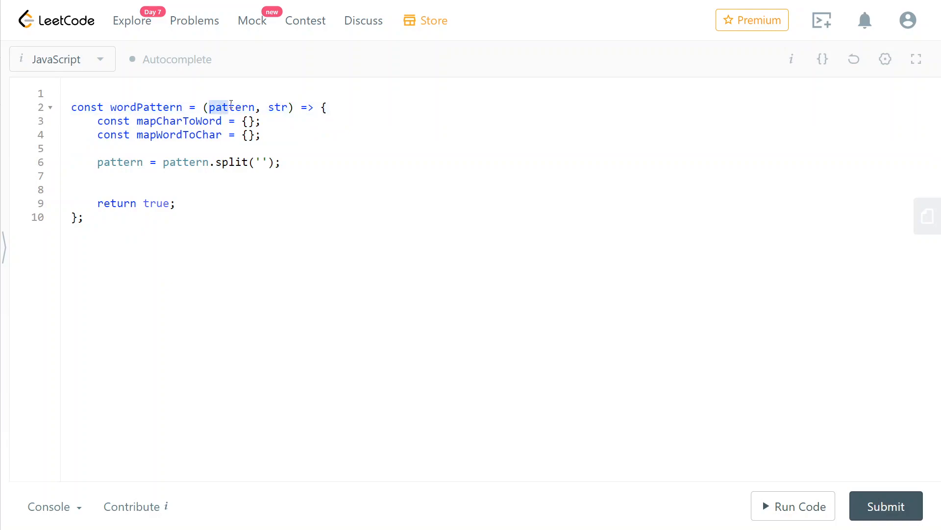
pyautogui.doubleClick(231, 106)
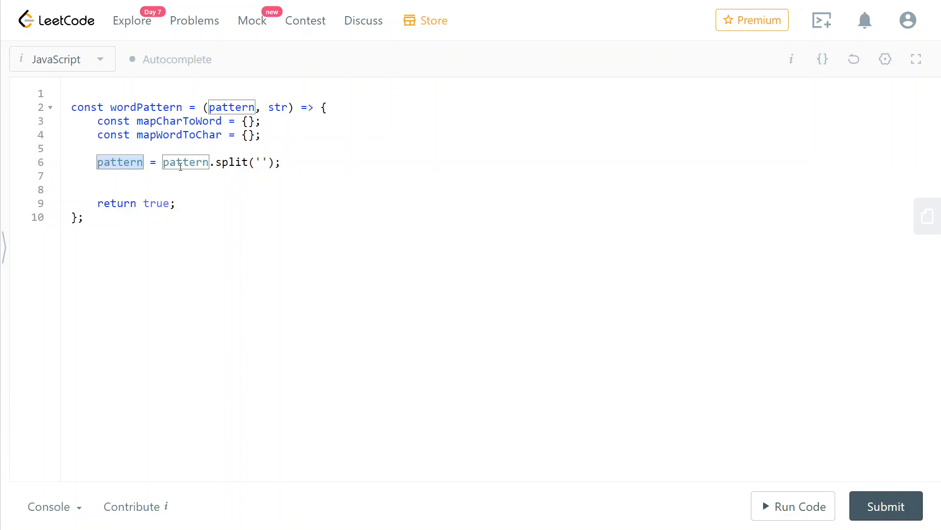
pyautogui.write("str = str.split(' ');")
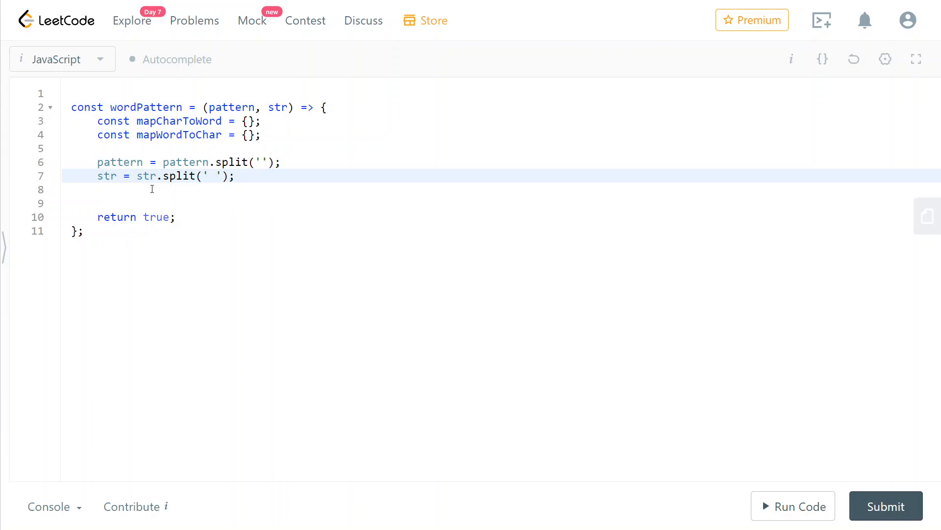
# - Return false when pattern.length != str.length, then start a for loop over str by index i
pyautogui.write('if(pattern.length != str.length )return false;')
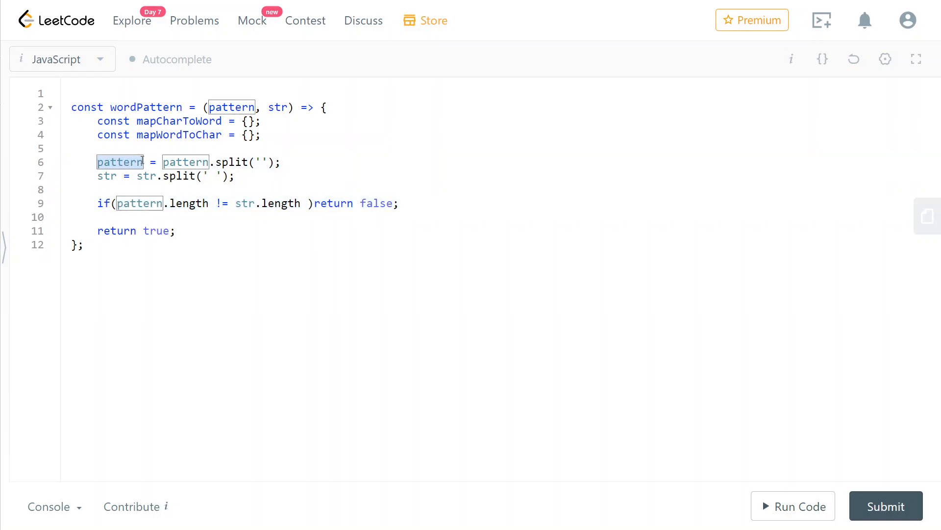
pyautogui.click(108, 175)
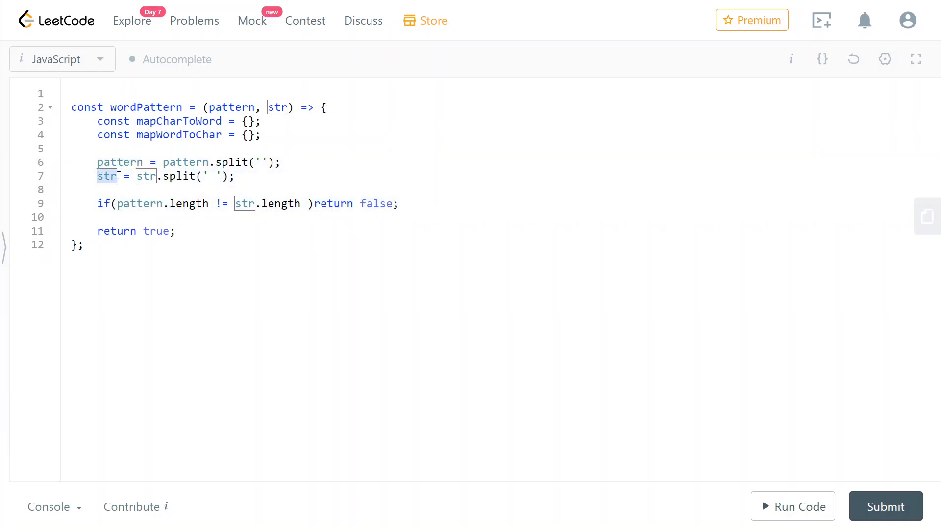
pyautogui.write('for(let i = 0; i < str.length; i++)')
pyautogui.write('{')
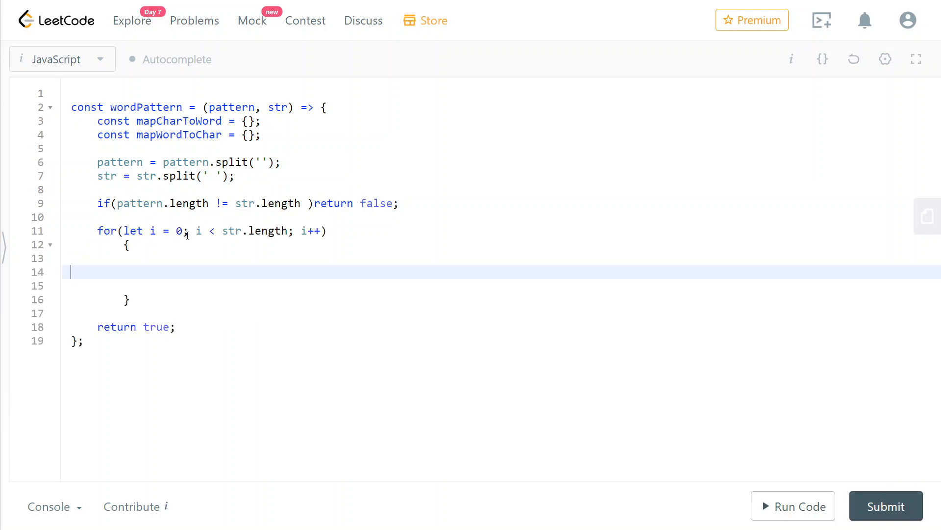
# - Set curWord = str[i] and curLetter = pattern[i], then add an empty 'if() return false;' check
pyautogui.write('let curWord = str[i];')
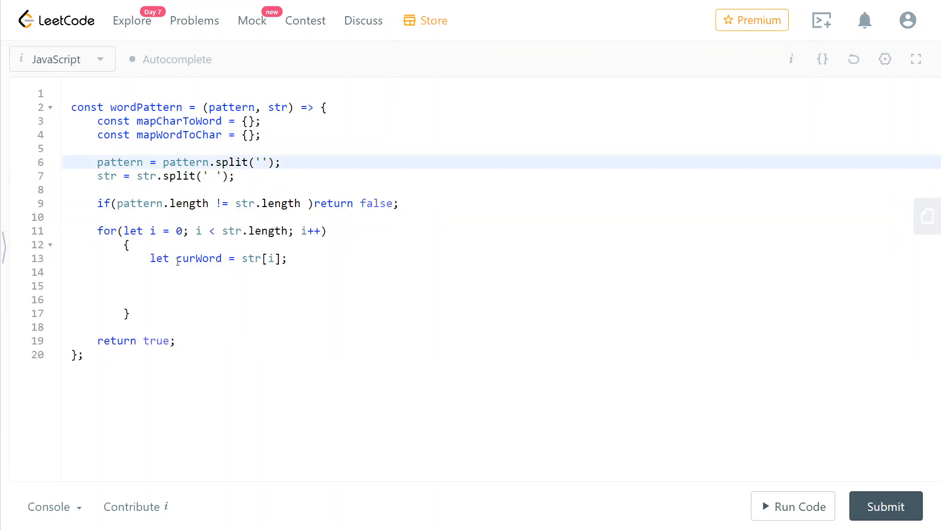
pyautogui.doubleClick(198, 258)
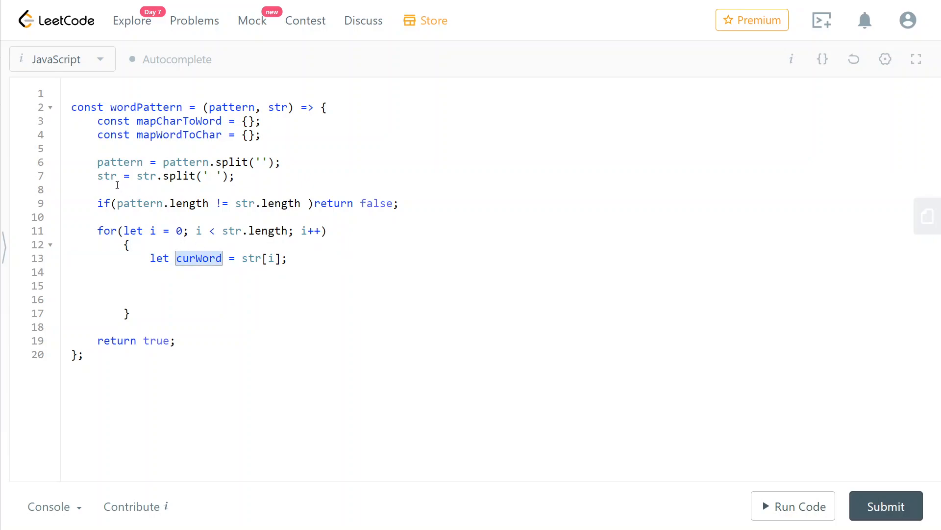
pyautogui.write('let curLetter = pattern[i];')
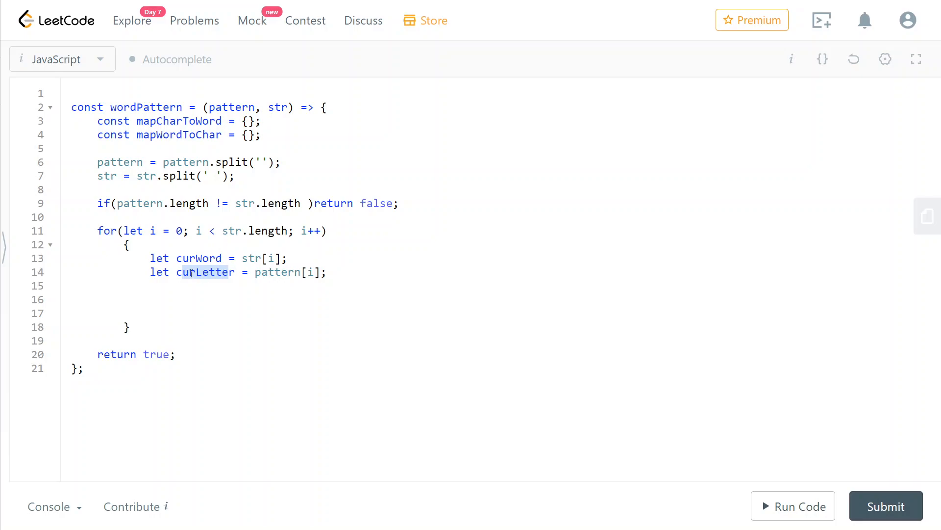
pyautogui.moveTo(342, 287)
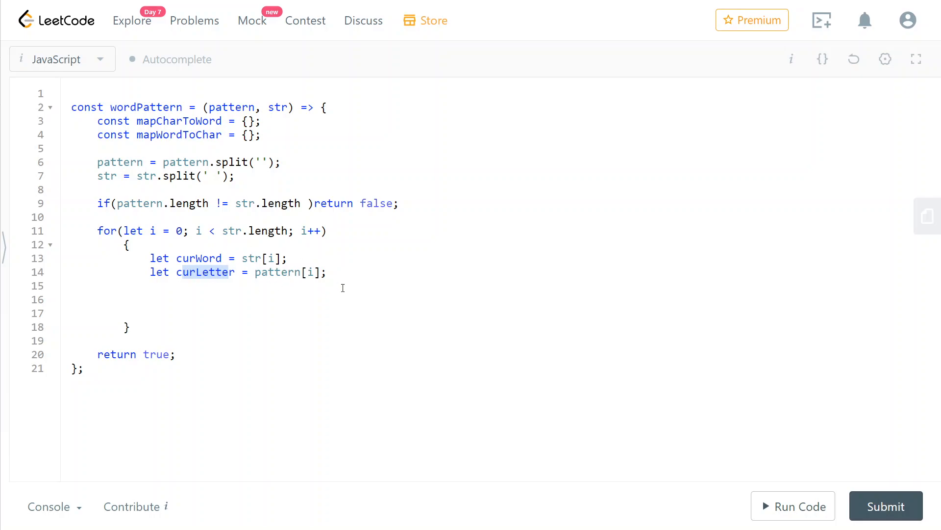
pyautogui.click(288, 286)
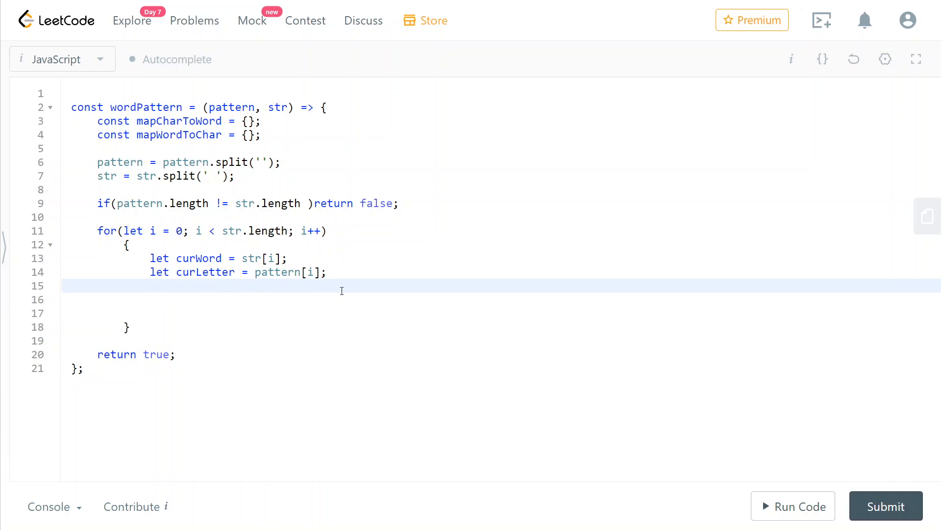
pyautogui.moveTo(355, 310)
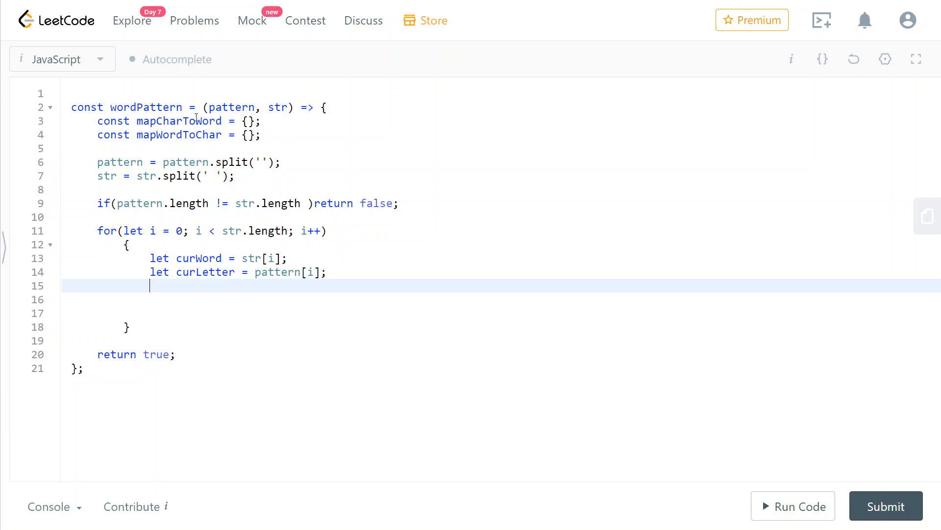
pyautogui.write('if() return false;')
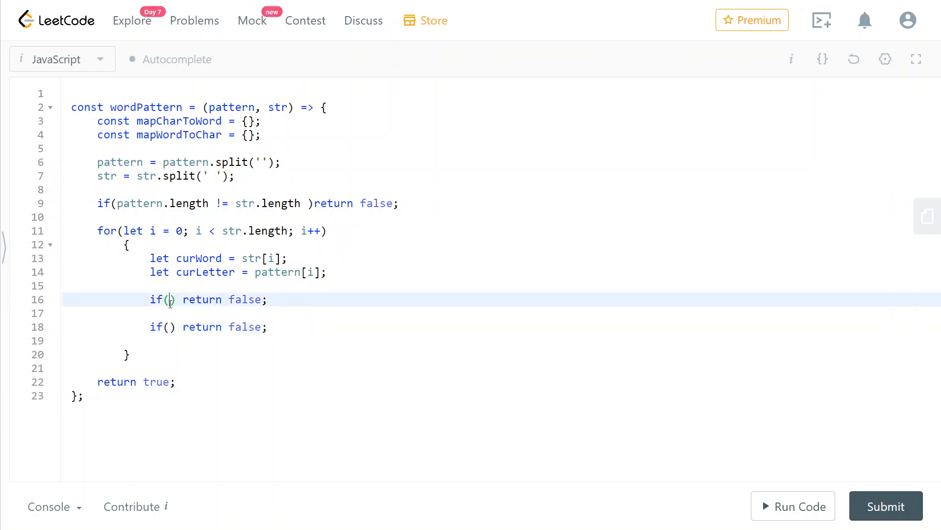
# - Fill the first condition: mapCharToWord[curLetter] !== undefined && mapCharToWord[curLetter] !== curWord
pyautogui.write('mapCharToWord[curLetter')
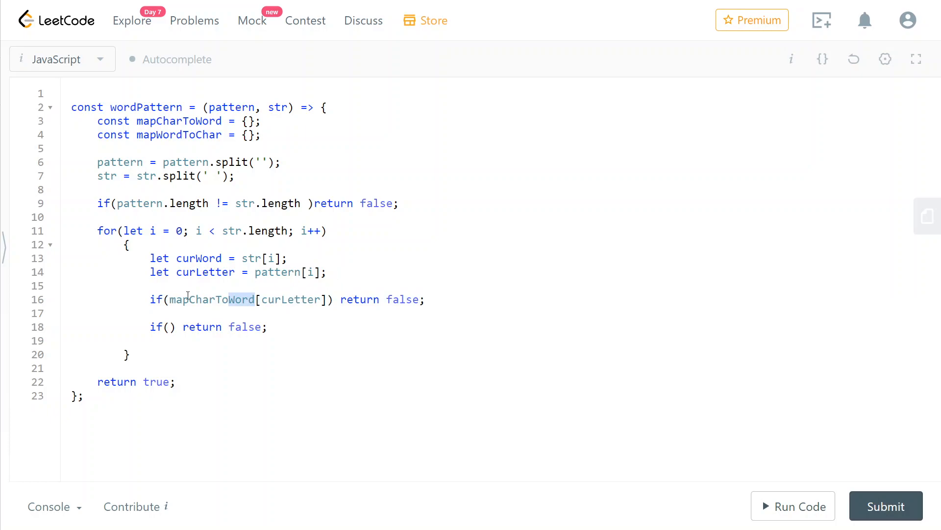
pyautogui.moveTo(291, 300)
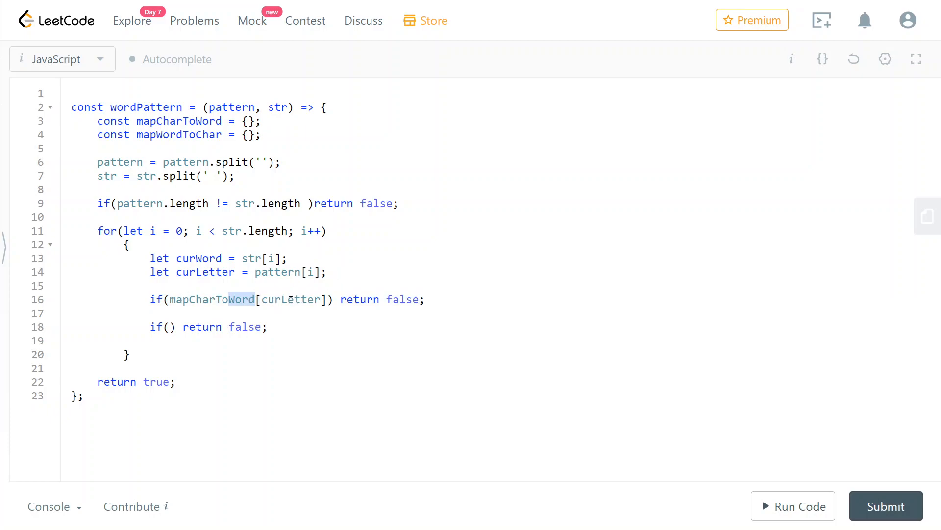
pyautogui.doubleClick(290, 299)
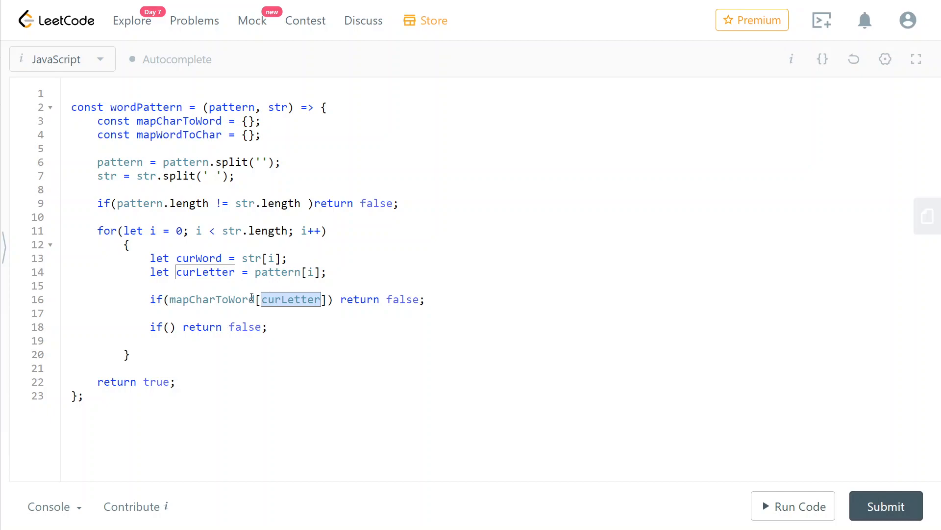
pyautogui.write('!=undefined')
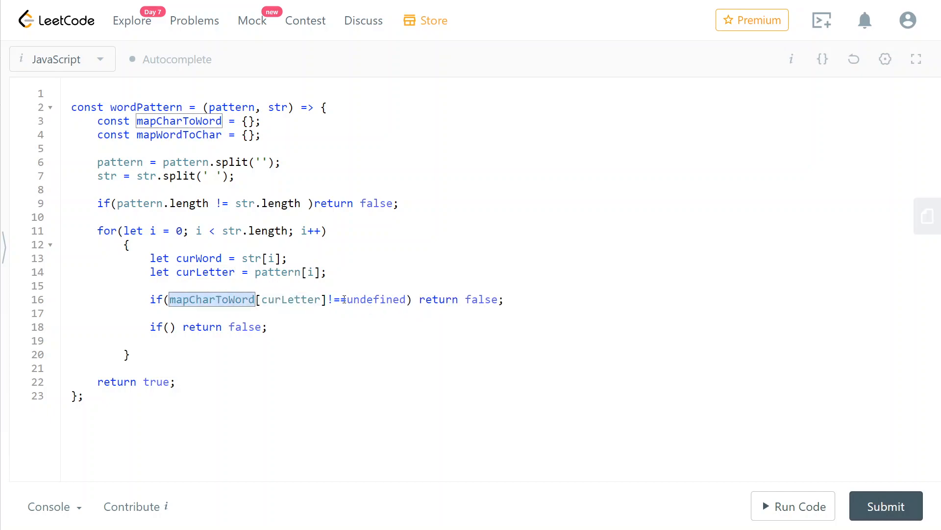
pyautogui.write('=')
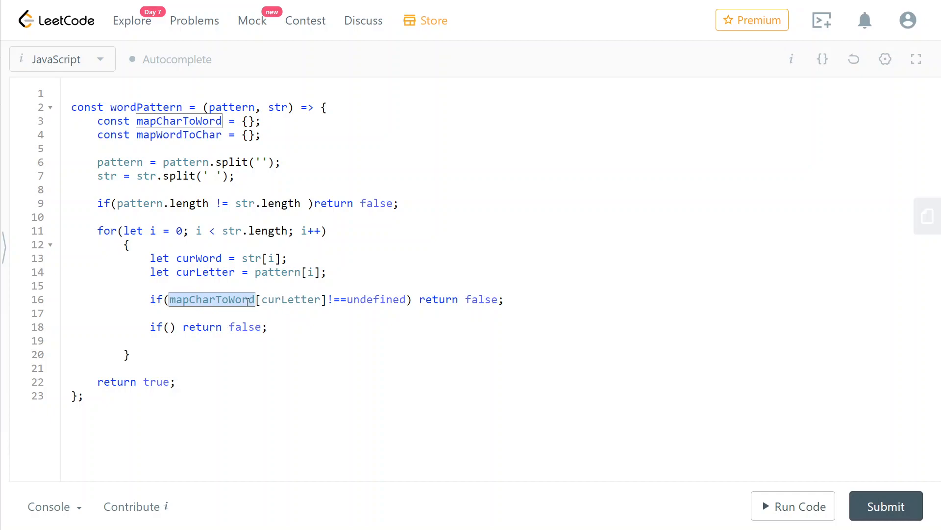
pyautogui.moveTo(235, 300)
pyautogui.write(' && mapCharToWord[curLetter')
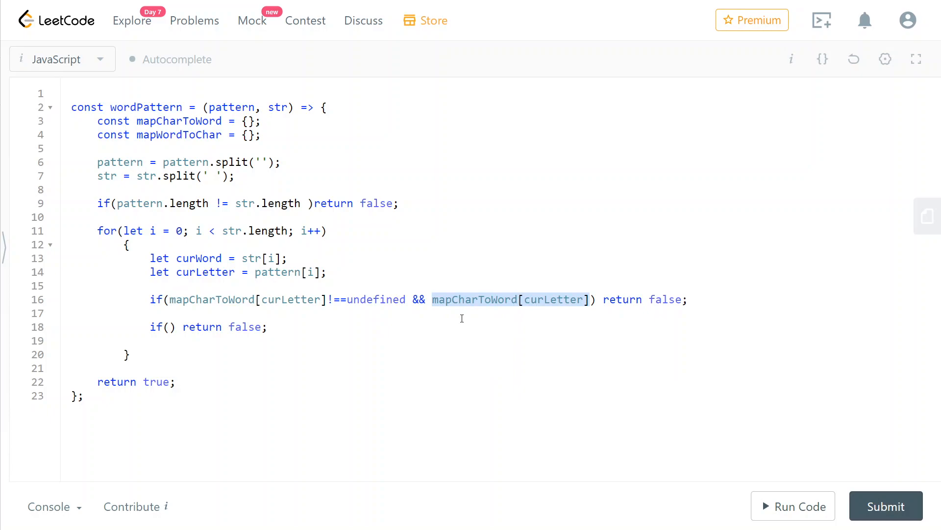
pyautogui.write('!== curWord')
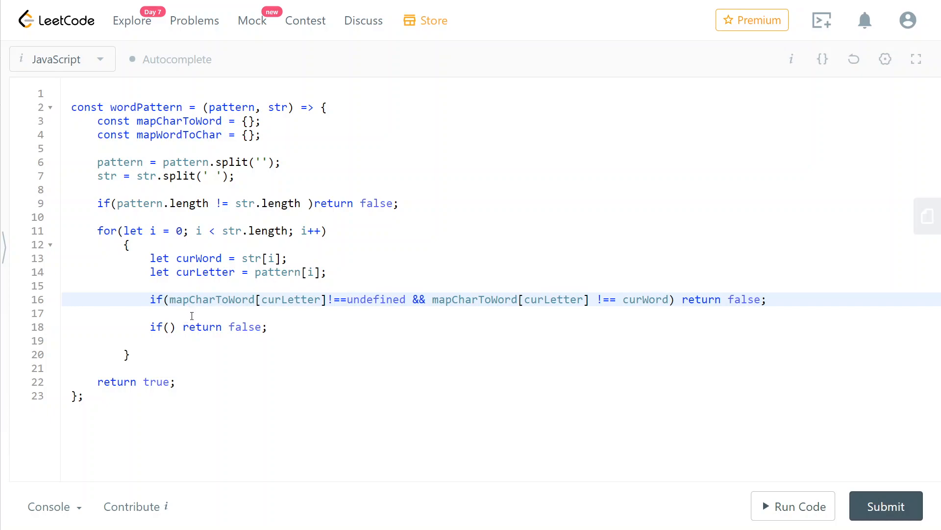
# - Fill the second condition: mapWordToChar[curWord] !== undefined && mapWordToChar[curWord] !== curLetter
pyautogui.write('mapWordToChar[curWord]')
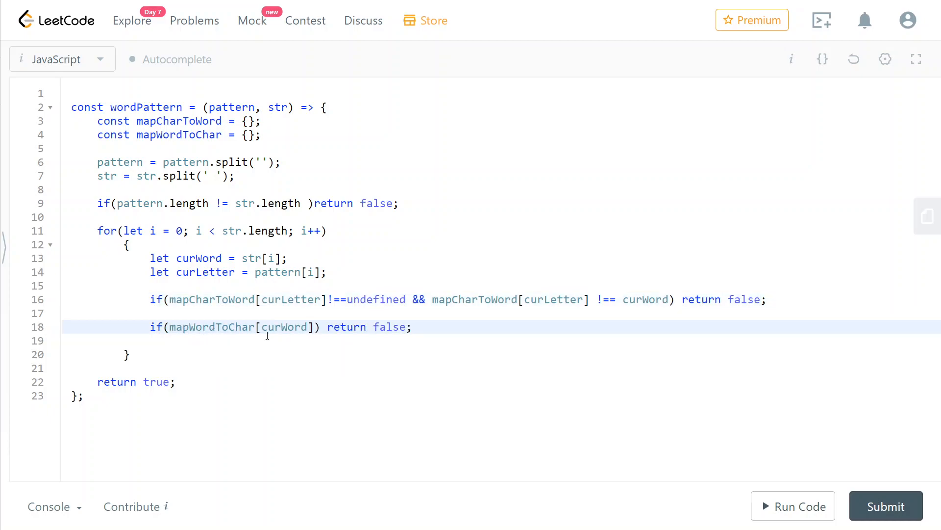
pyautogui.click(263, 327)
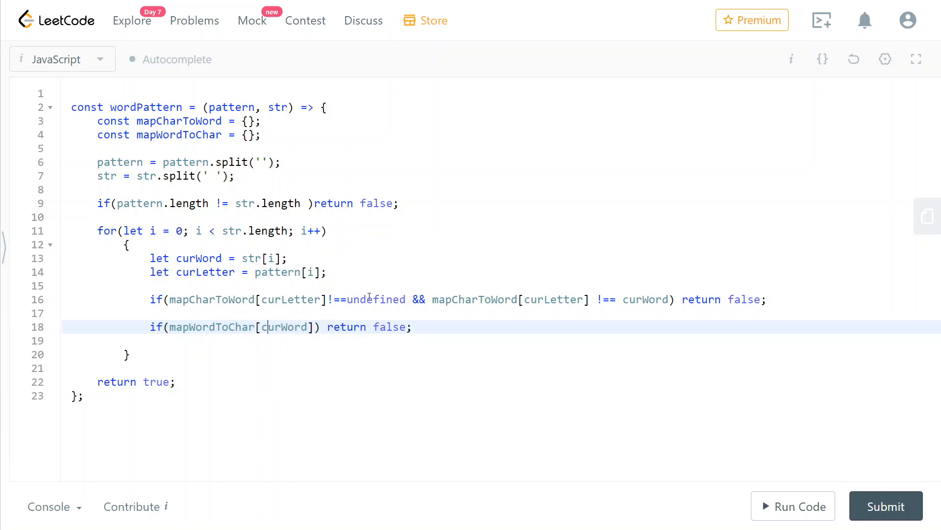
pyautogui.write('!== undefined && mapWordToChar[curWord] !== curLetter')
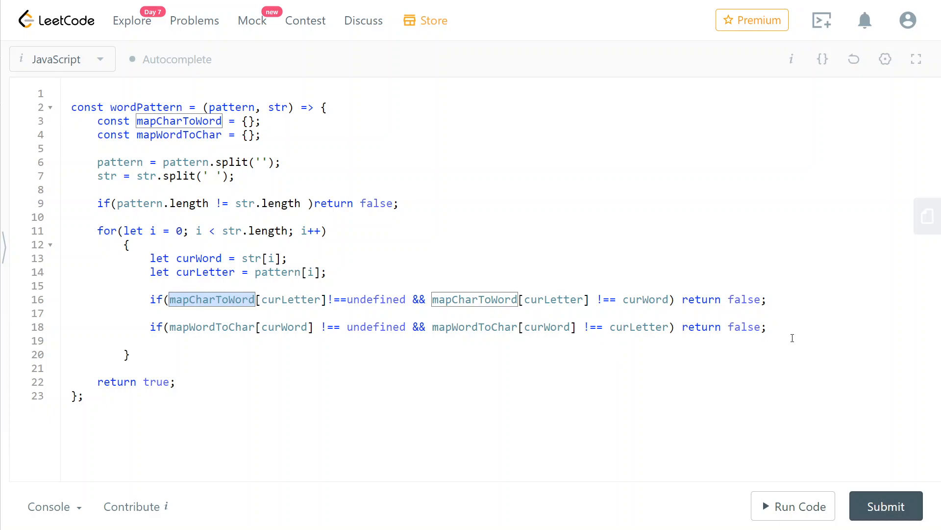
pyautogui.click(200, 326)
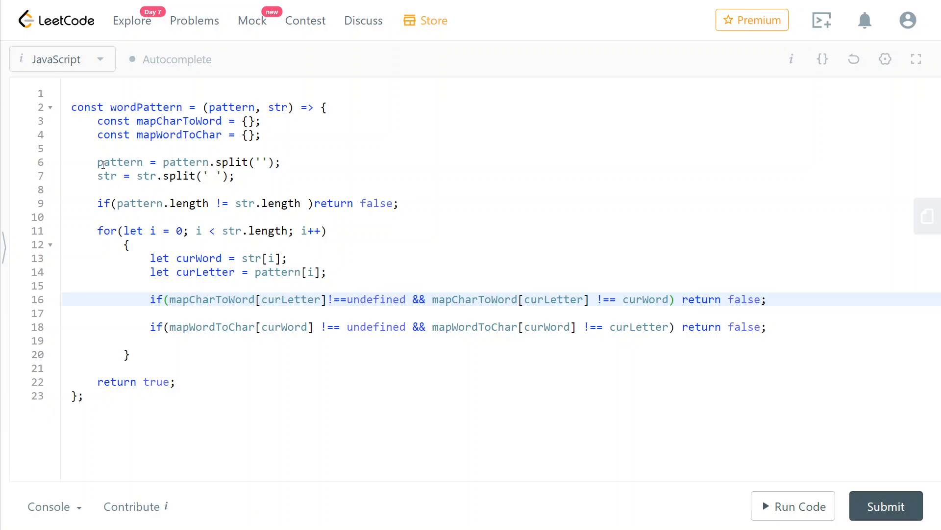
pyautogui.doubleClick(108, 176)
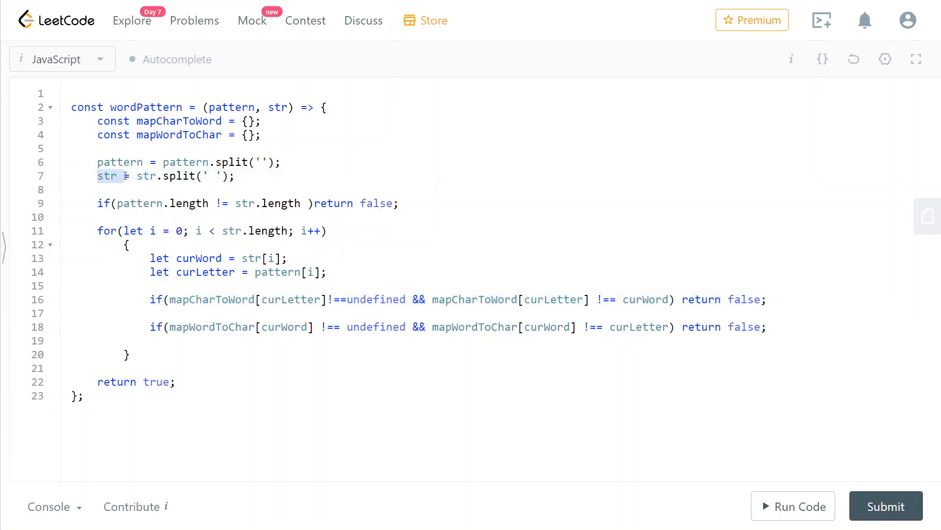
pyautogui.click(170, 327)
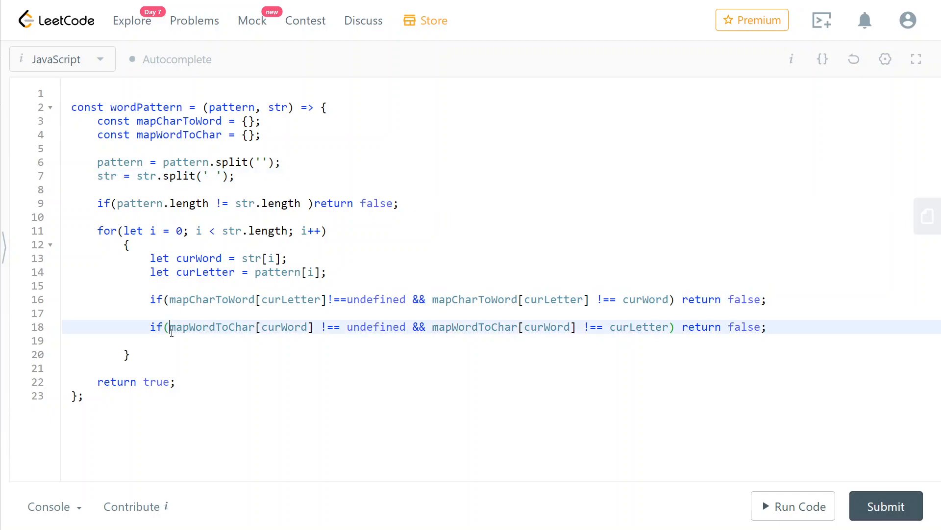
pyautogui.doubleClick(212, 327)
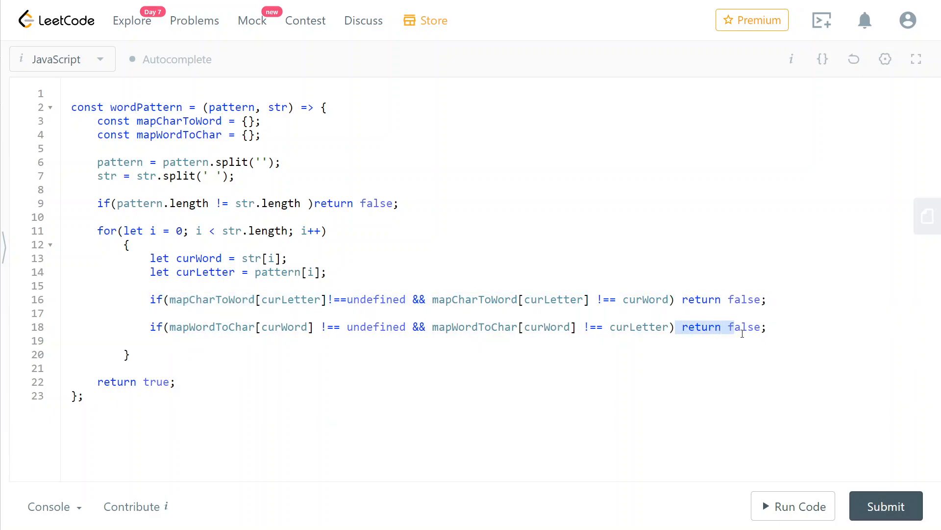
# - Record mapWordToChar[curWord] = curLetter and mapCharToWord[curLetter] = curWord, then submit the solution
pyautogui.write('mapWordToChar[curWord] = ;')
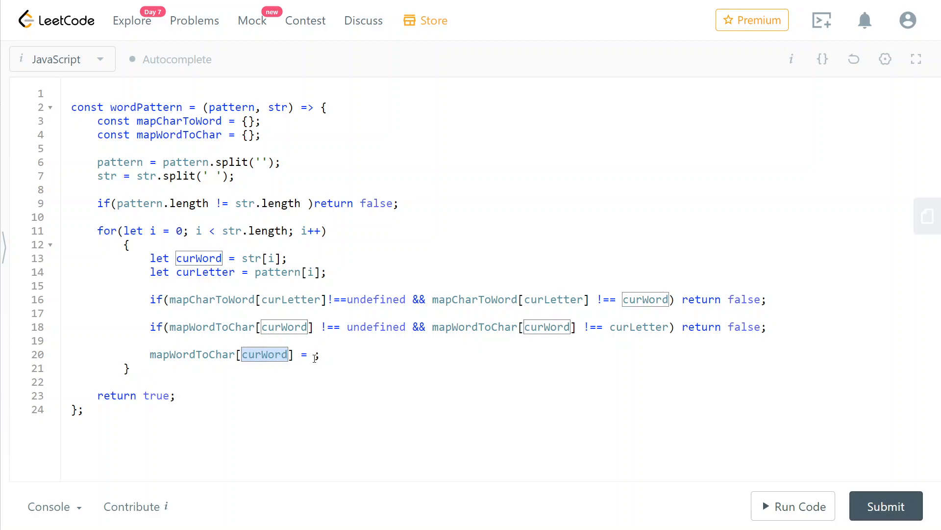
pyautogui.write('curLetter')
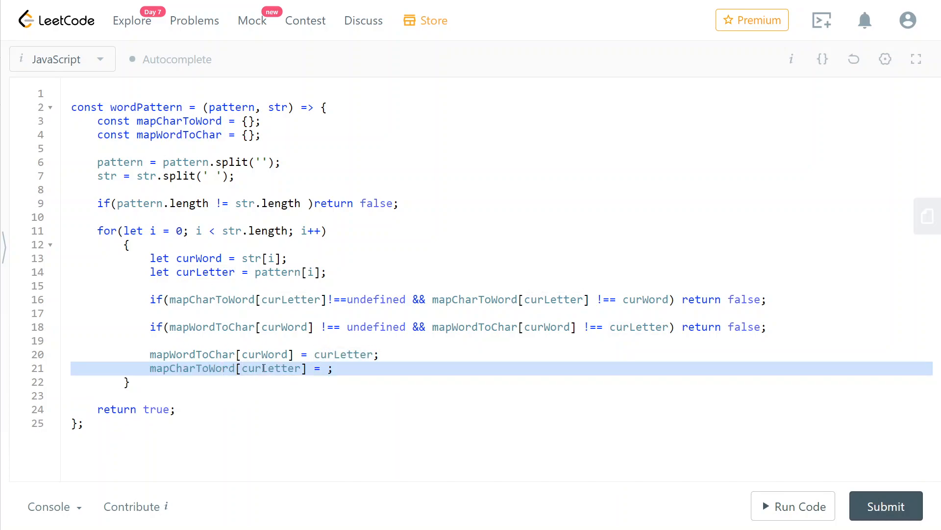
pyautogui.write('curWord')
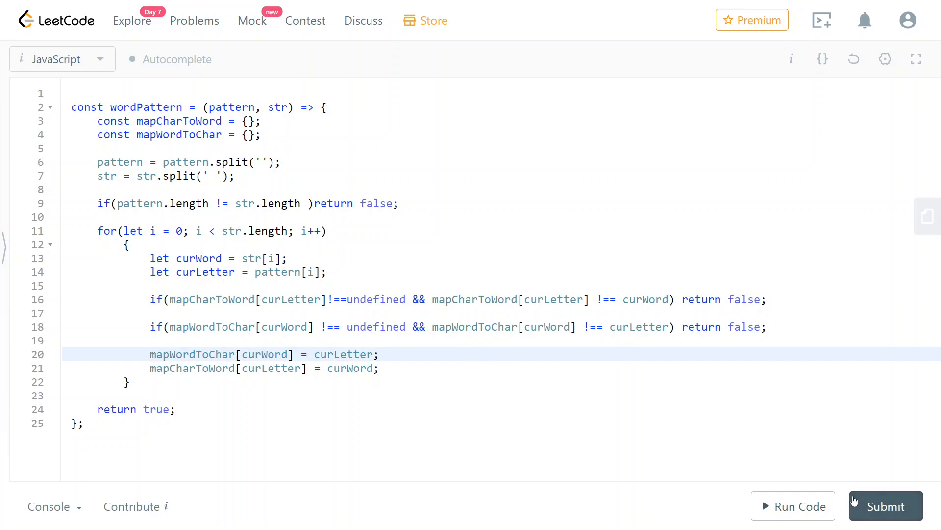
pyautogui.click(885, 506)
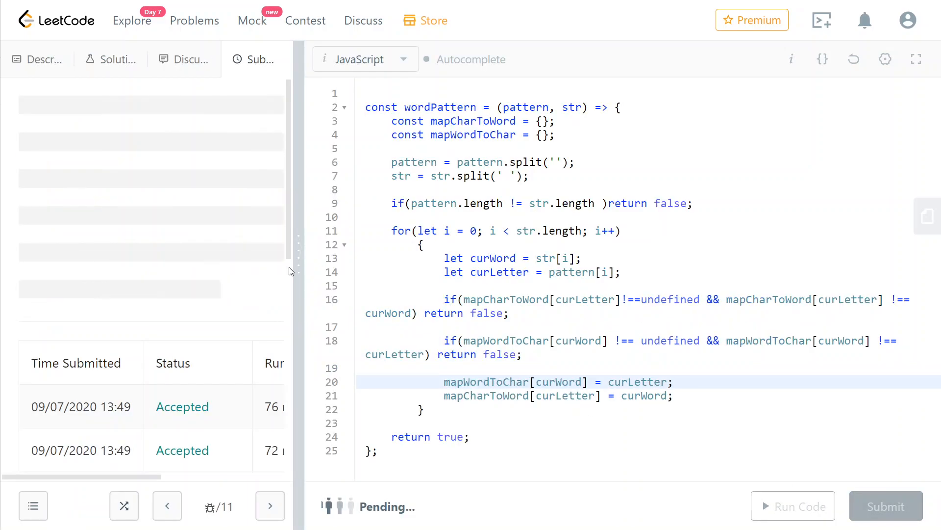